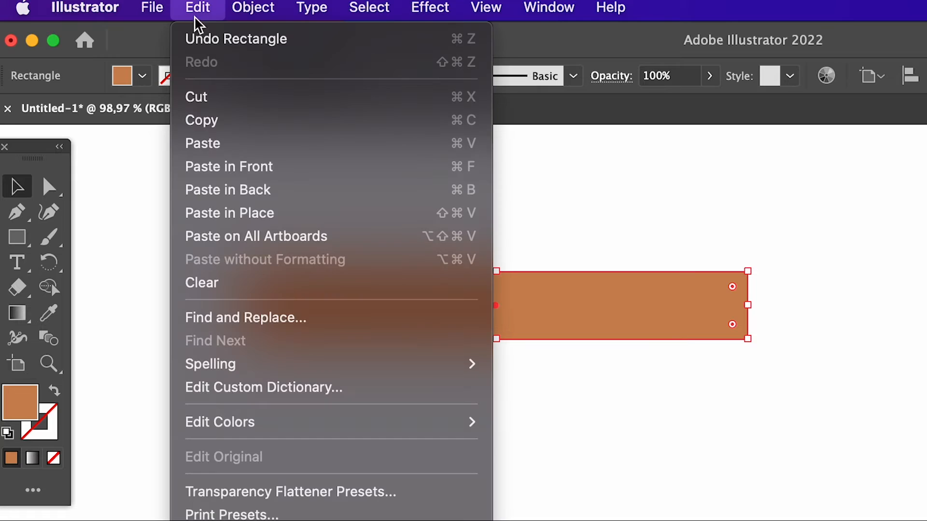
{"action": "mouse_move", "coordinate": [249, 166]}
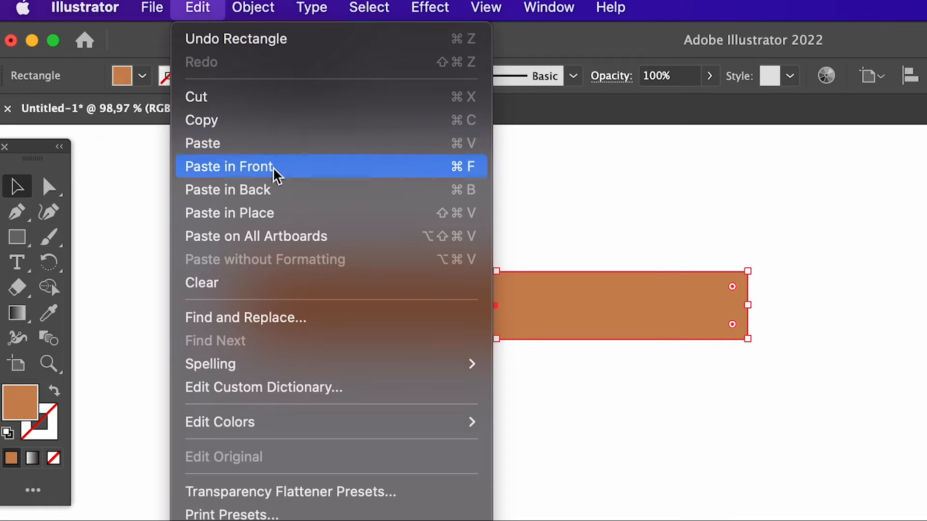
Paste a copy of the brown rail rectangle in front of the original.
{"action": "left_click", "coordinate": [228, 166]}
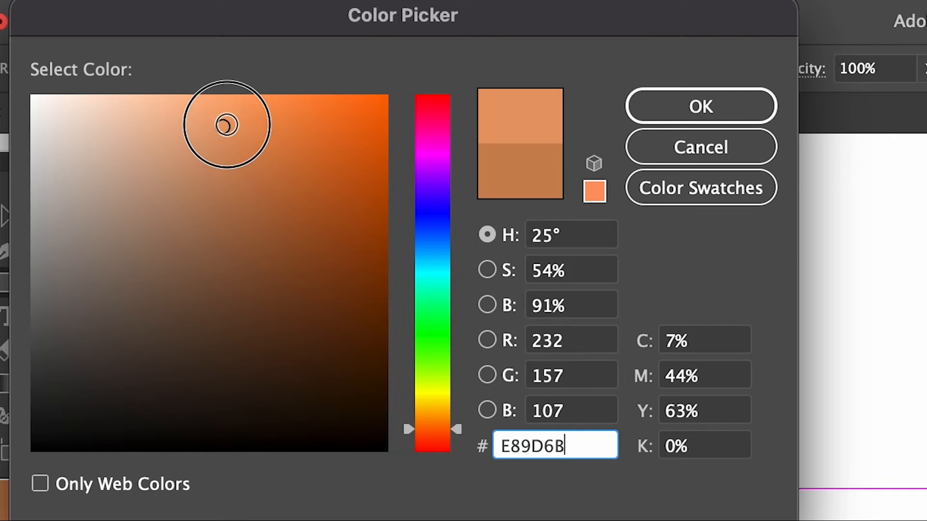
Confirm the light orange #E89D6B fill for the pointed picket shape.
{"action": "left_click", "coordinate": [700, 106]}
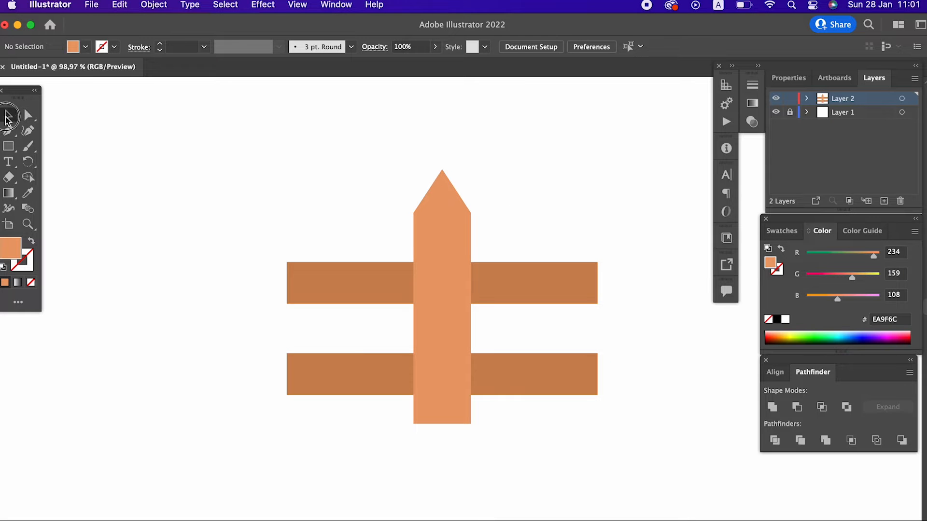
Offset the selected orange picket's path by 6 px to create a larger copy behind it.
{"action": "left_click", "coordinate": [442, 295]}
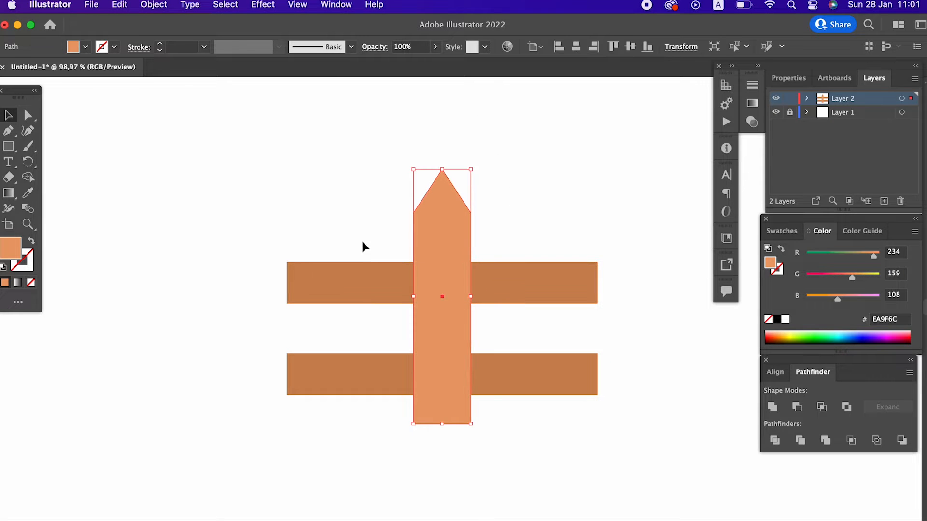
{"action": "left_click", "coordinate": [154, 5]}
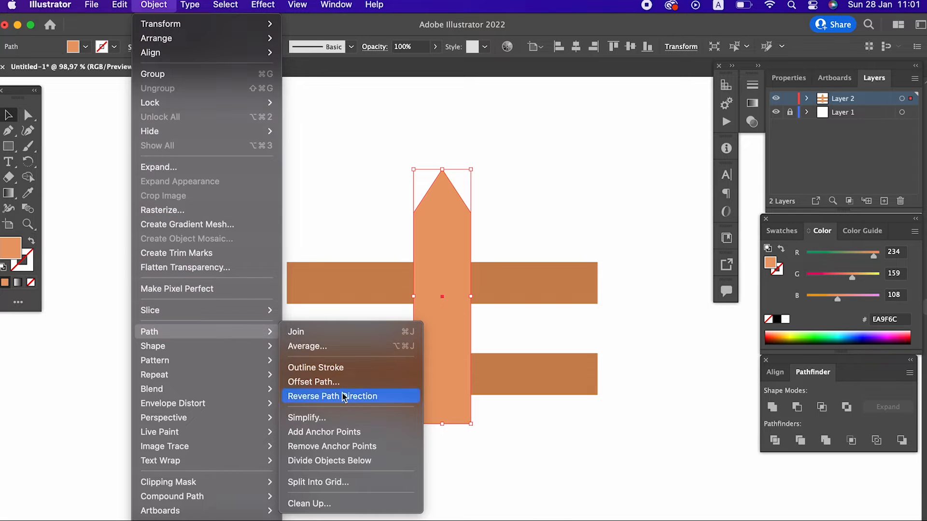
{"action": "left_click", "coordinate": [313, 382]}
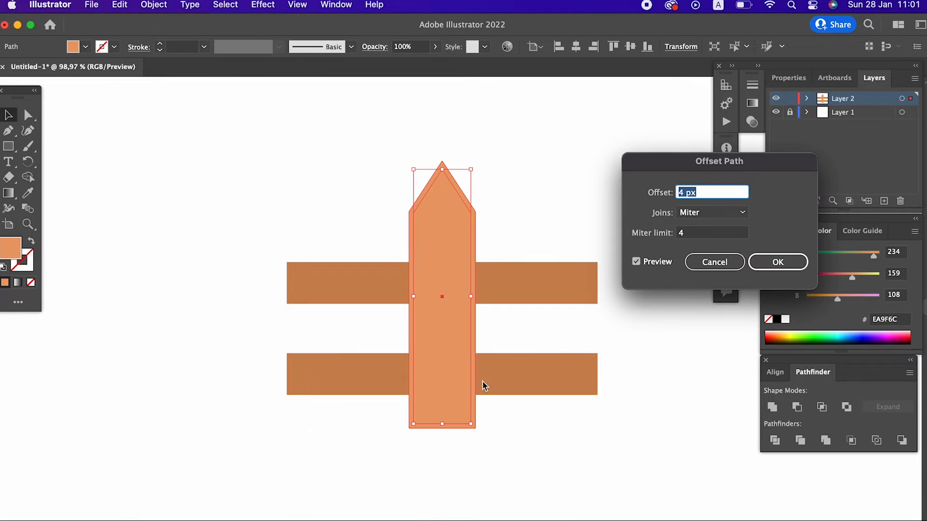
{"action": "type", "text": "6"}
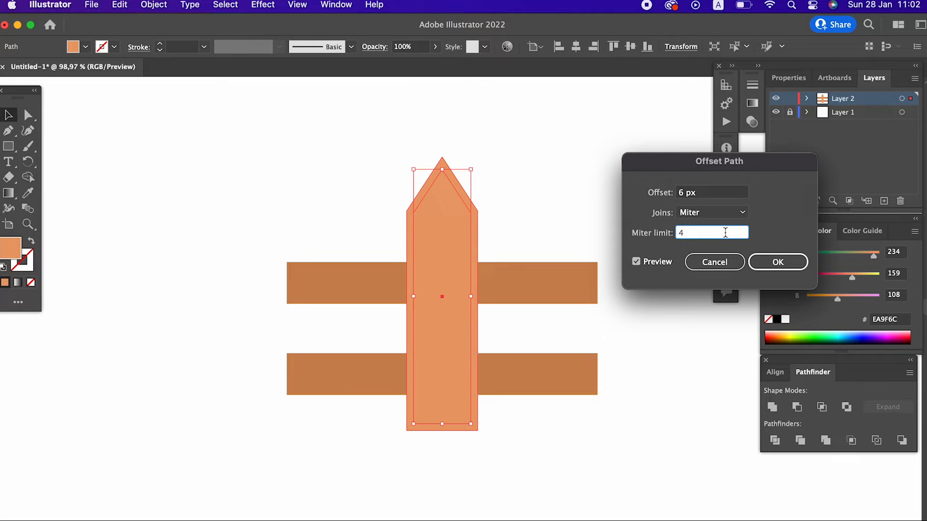
{"action": "left_click", "coordinate": [777, 261]}
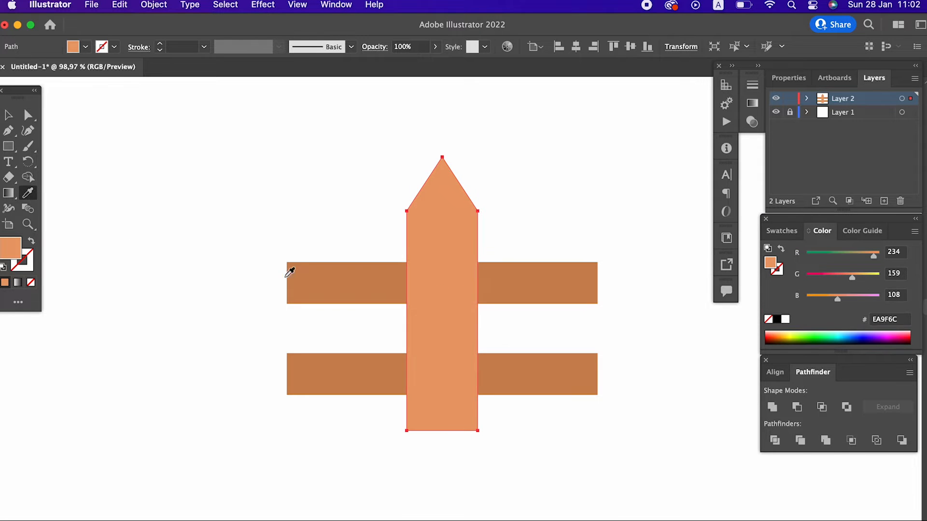
Fill the offset copy with darker brown #BA7545 as the picket's border.
{"action": "double_click", "coordinate": [9, 246]}
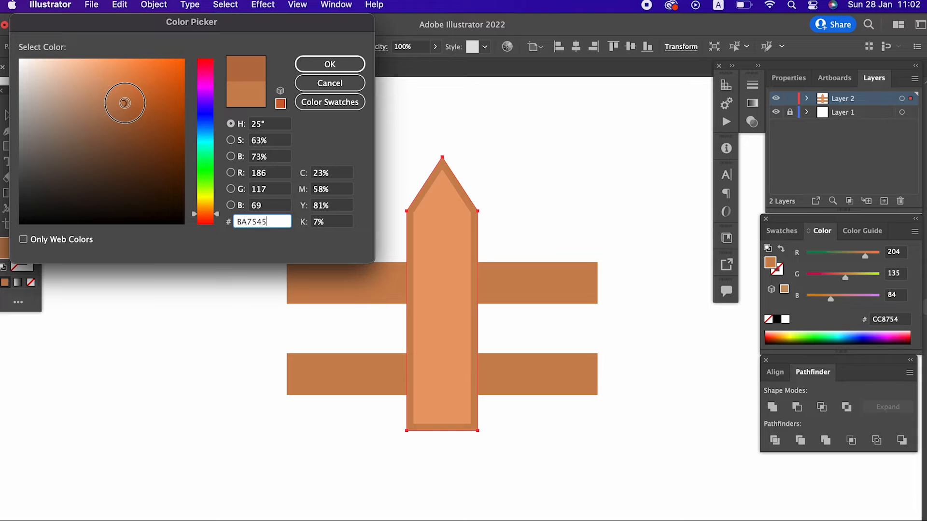
{"action": "left_click", "coordinate": [330, 64]}
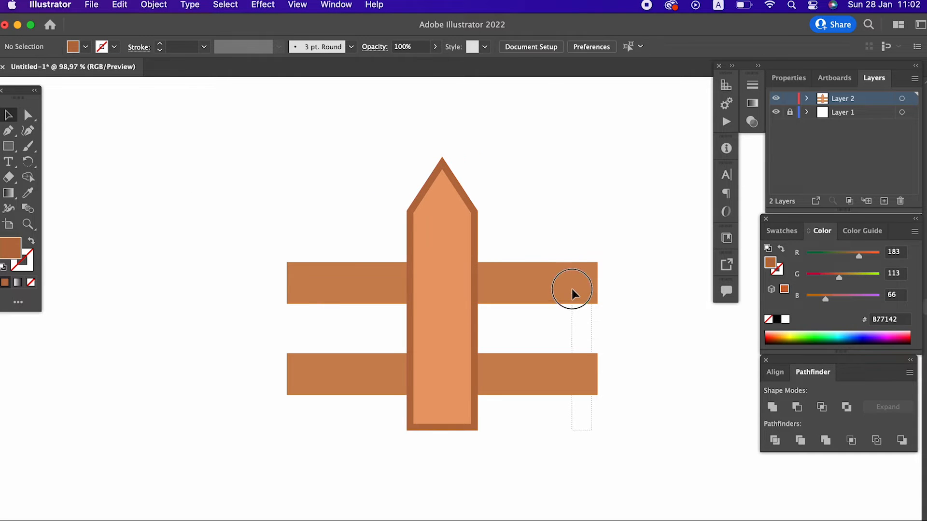
Select both brown rails to build shadow strips from the picket's border.
{"action": "left_click", "coordinate": [120, 5]}
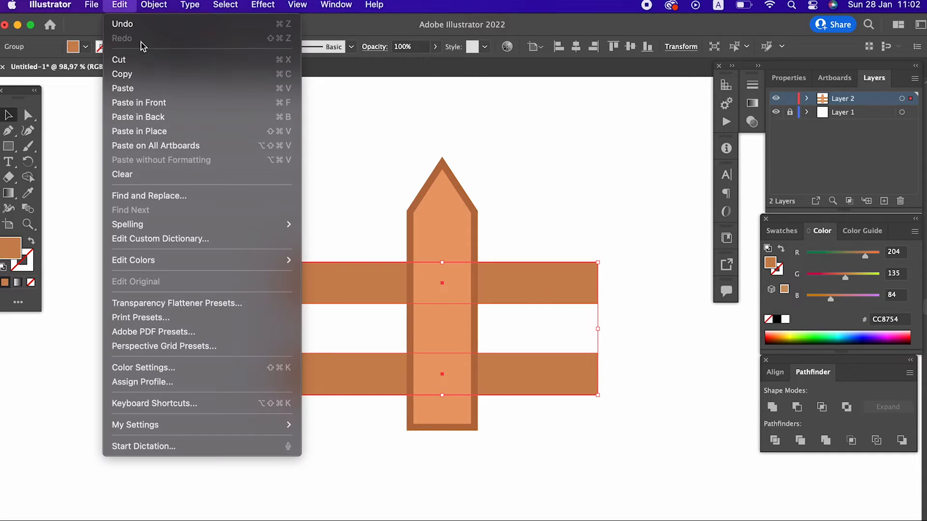
{"action": "mouse_move", "coordinate": [168, 59]}
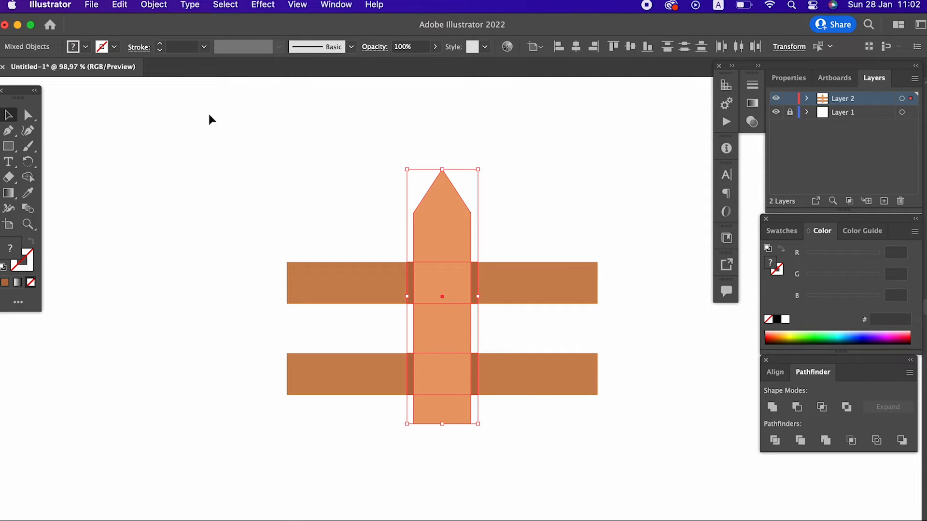
Place the picket left, add the rails to the selection and centre everything horizontally.
{"action": "left_click", "coordinate": [588, 417]}
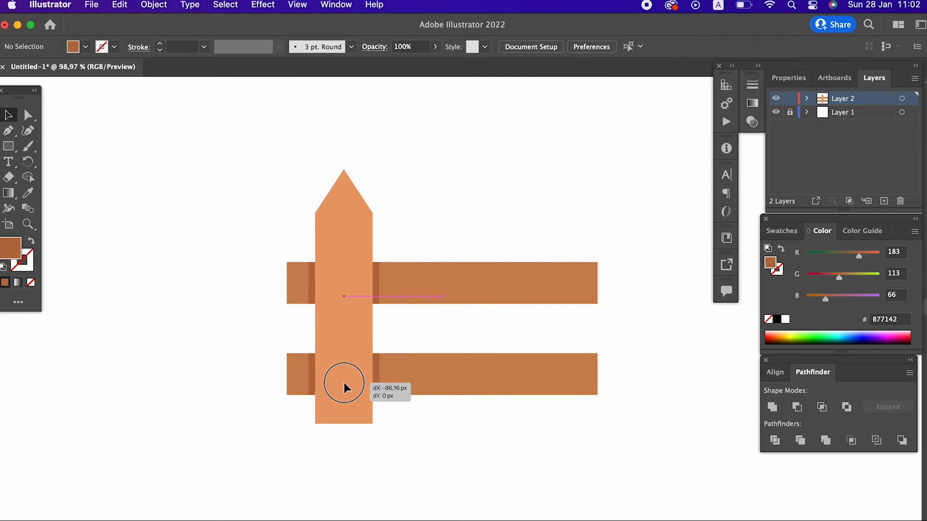
{"action": "left_click", "coordinate": [343, 384]}
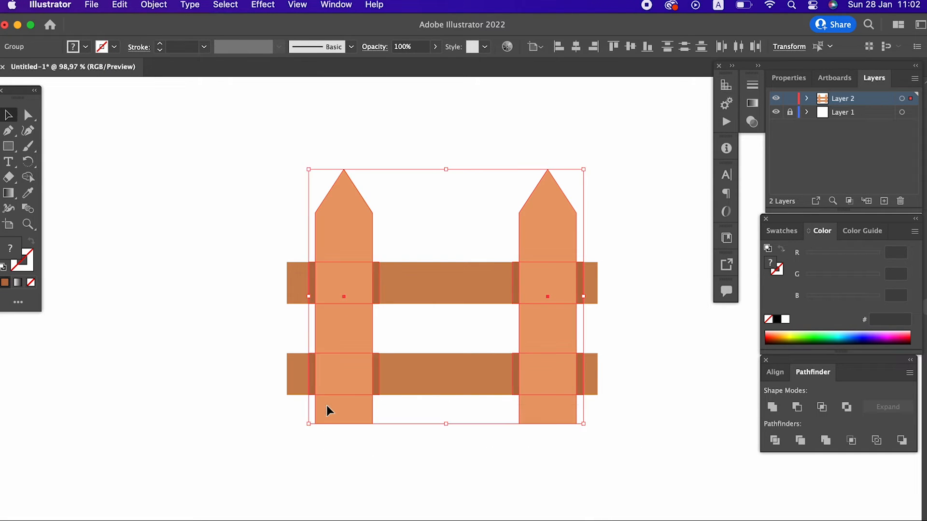
{"action": "left_click", "coordinate": [154, 5]}
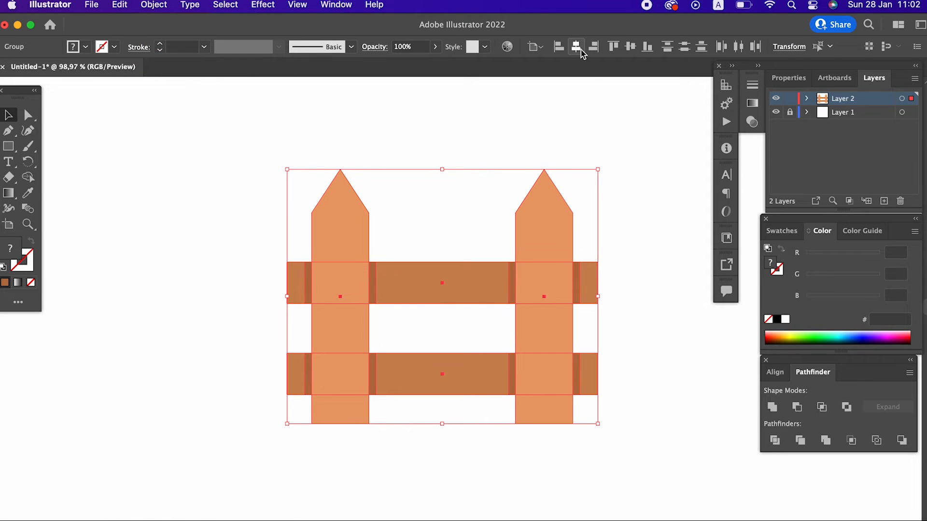
{"action": "left_click", "coordinate": [615, 288]}
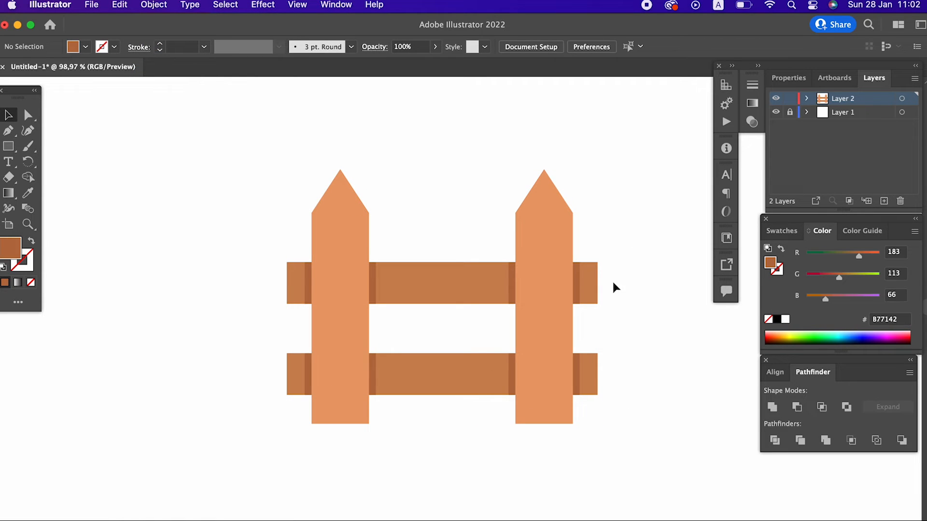